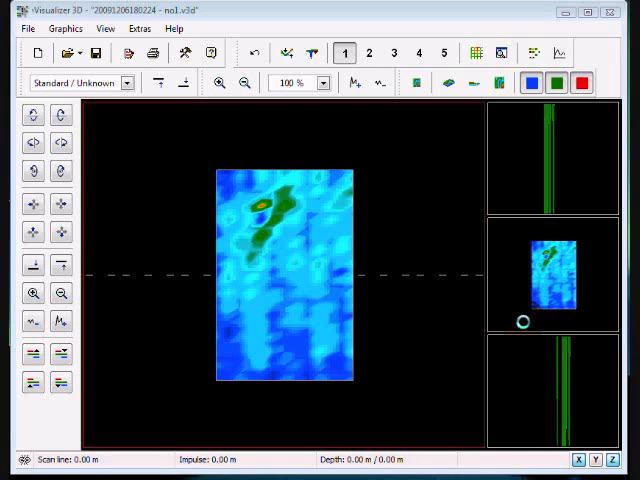
pyautogui.moveTo(419, 238)
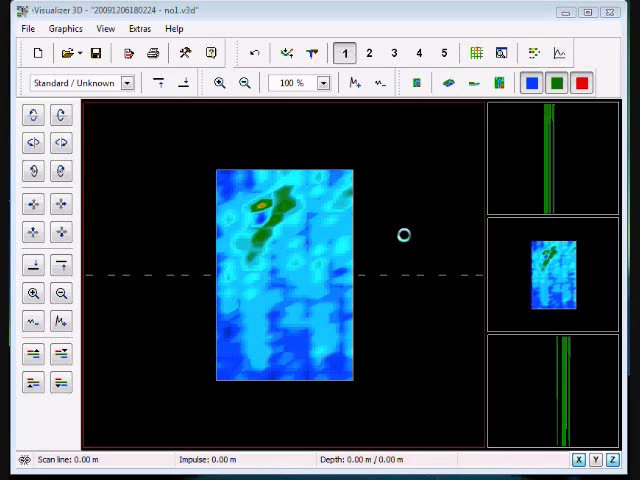
pyautogui.moveTo(395, 213)
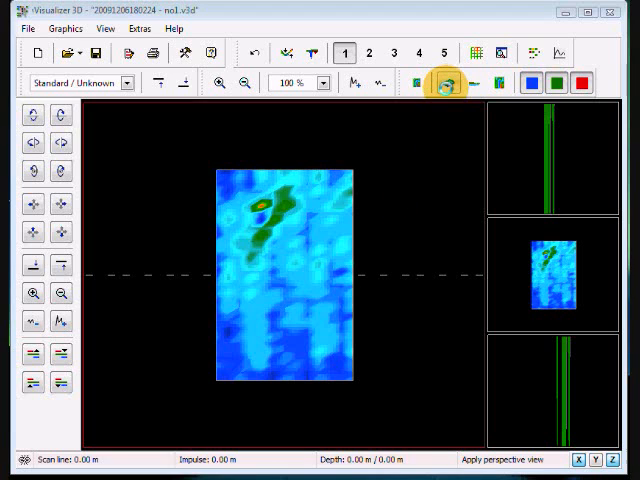
# Show the scan in perspective 3D view and reduce the exaggerated height differences
pyautogui.click(414, 52)
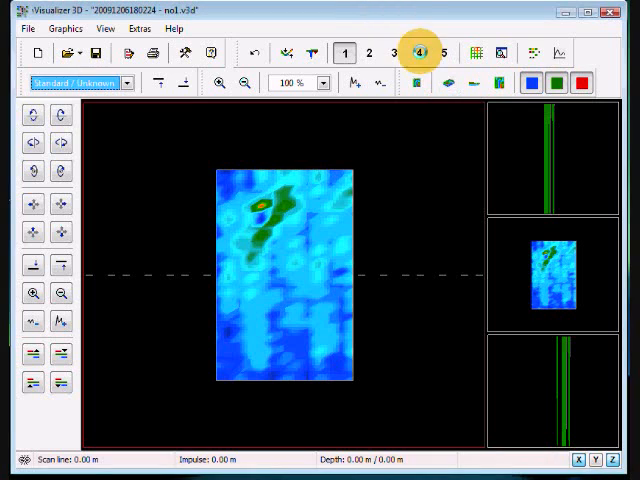
pyautogui.moveTo(454, 82)
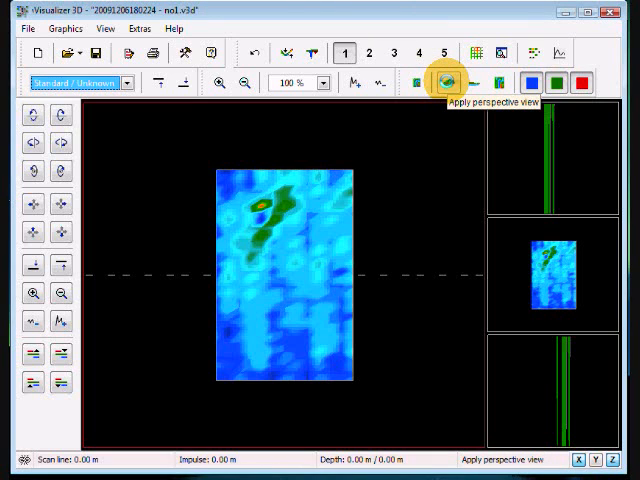
pyautogui.click(447, 82)
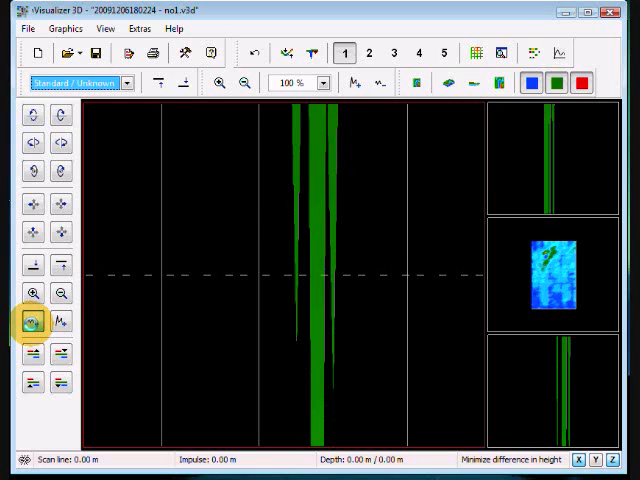
pyautogui.click(33, 321)
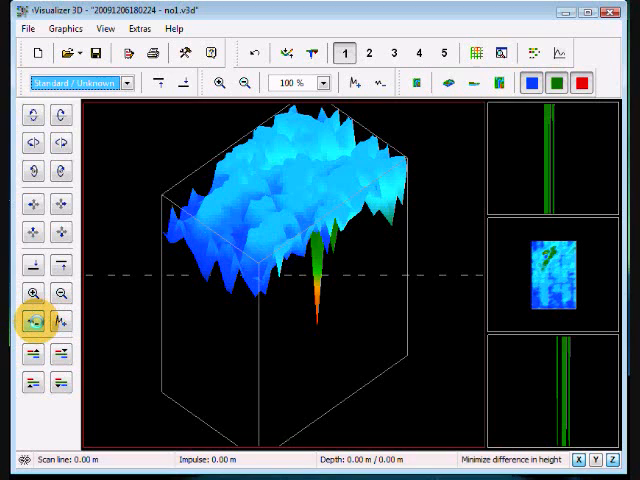
pyautogui.moveTo(33, 321)
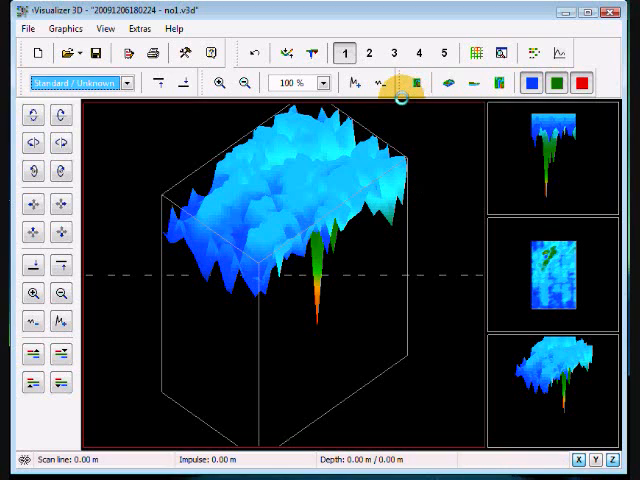
# Return the main display to the flat top-down depth map
pyautogui.click(465, 82)
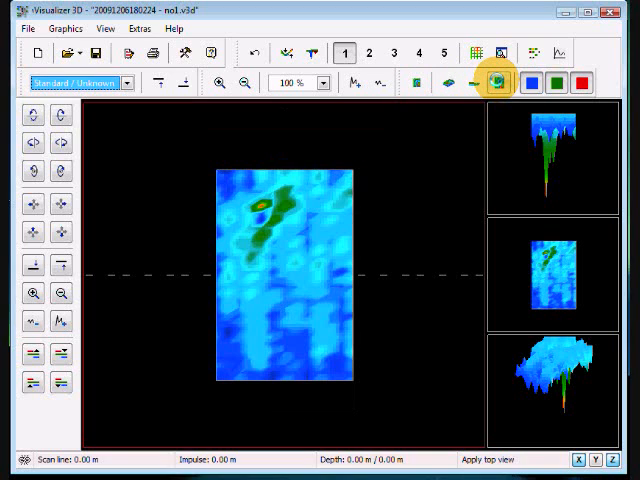
pyautogui.moveTo(497, 81)
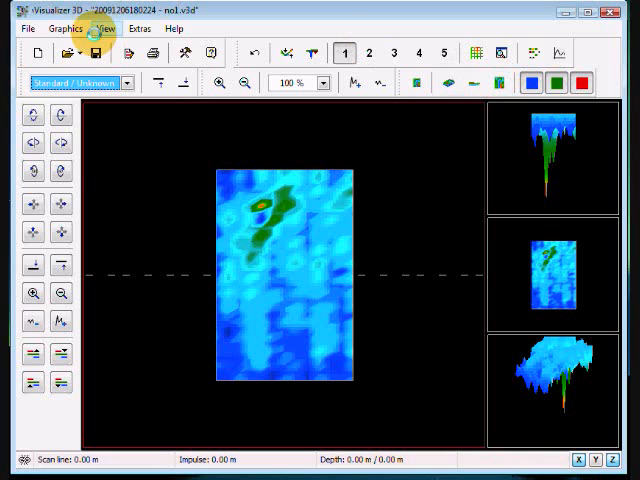
# Open the View menu to browse perspective, side, top view and cross hair options
pyautogui.click(104, 28)
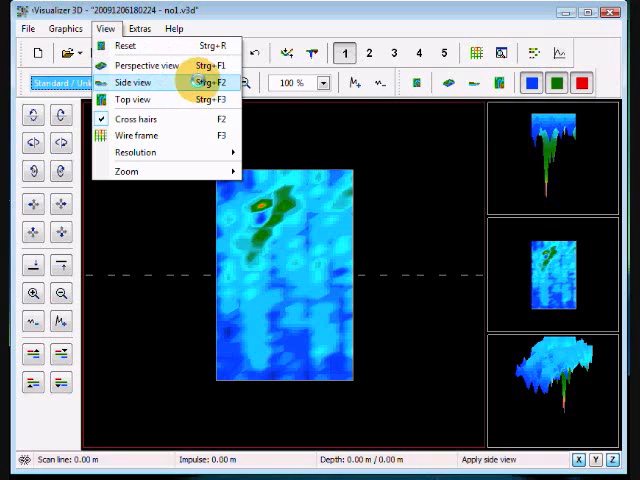
pyautogui.moveTo(134, 99)
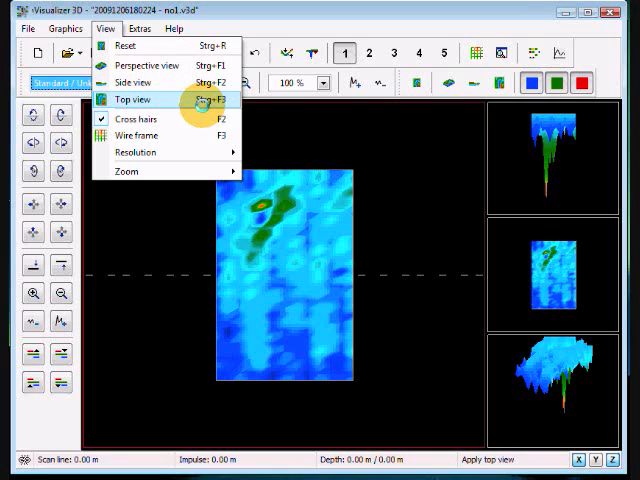
pyautogui.moveTo(137, 118)
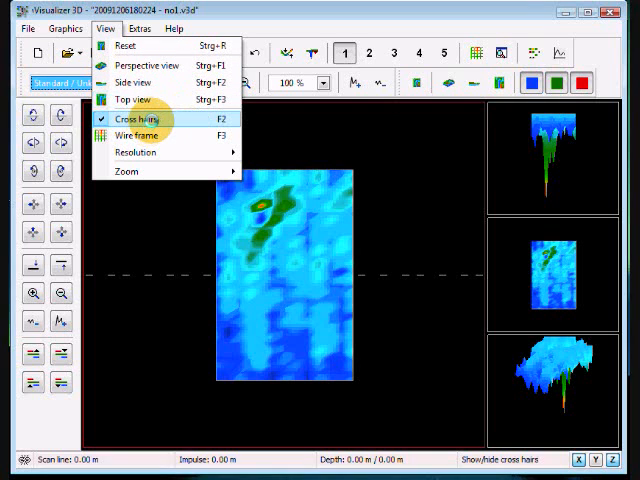
pyautogui.moveTo(130, 134)
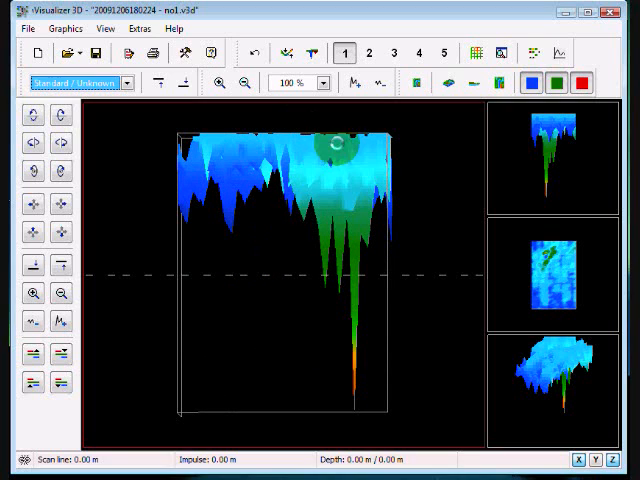
pyautogui.moveTo(412, 82)
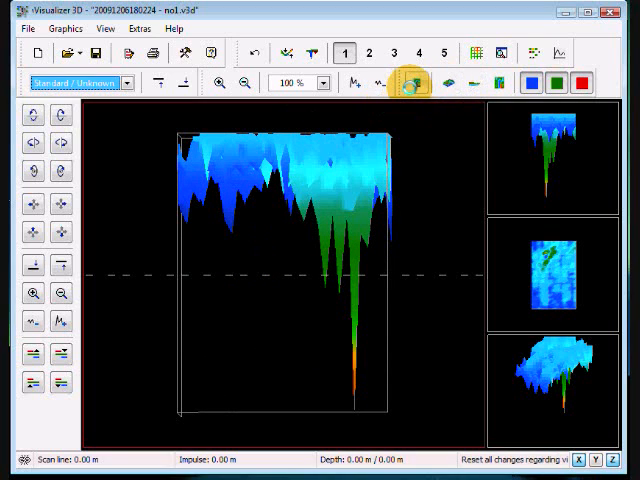
pyautogui.moveTo(410, 82)
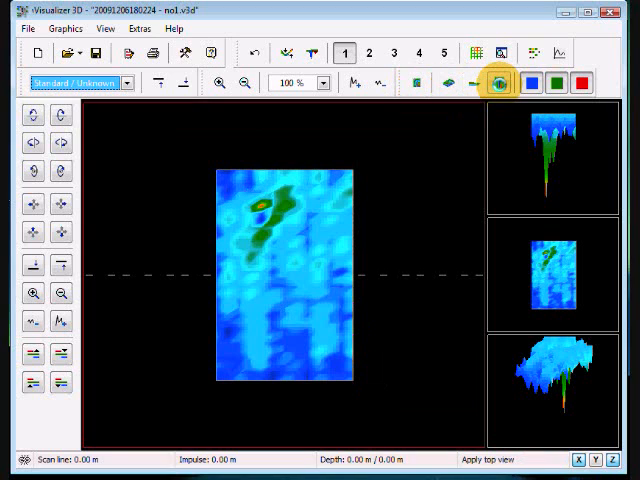
pyautogui.moveTo(497, 81)
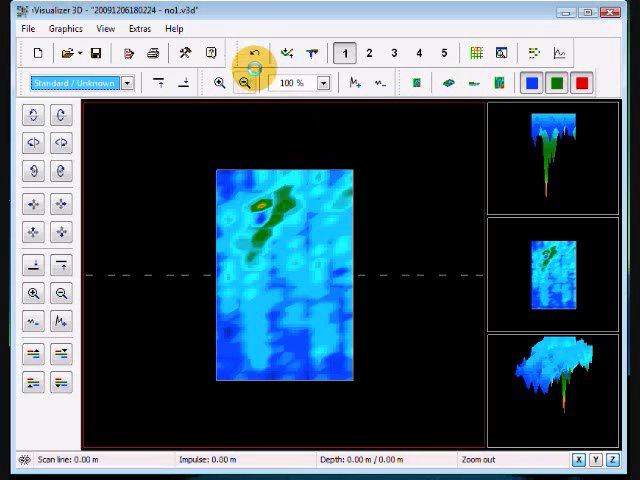
pyautogui.moveTo(253, 54)
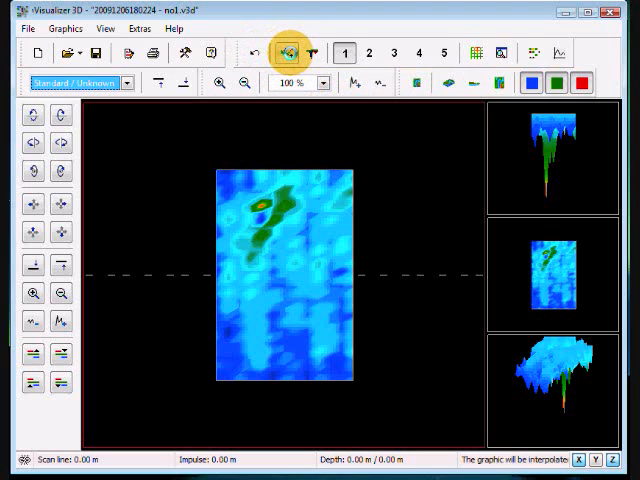
pyautogui.moveTo(288, 54)
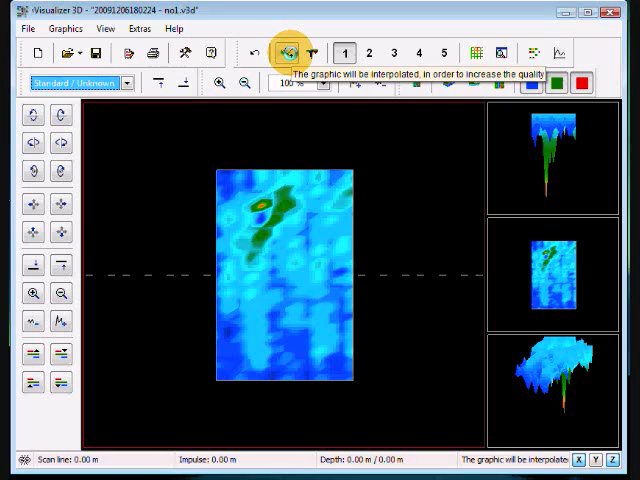
# Interpolate the scan with one pass to improve image quality
pyautogui.click(288, 53)
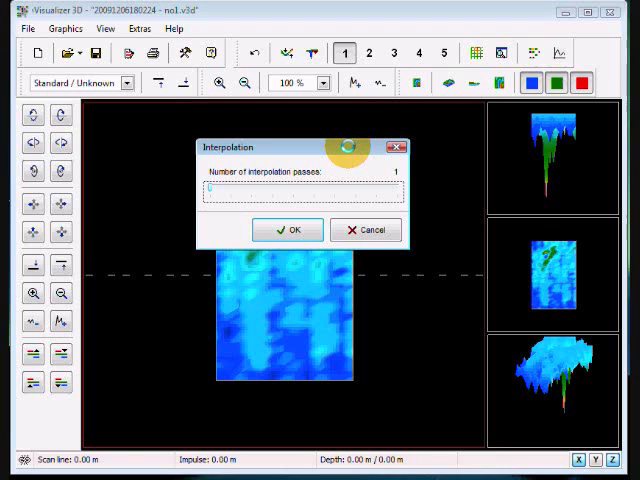
pyautogui.click(287, 229)
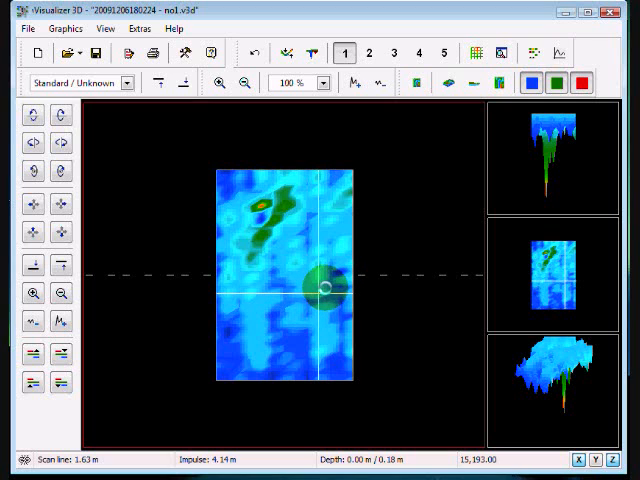
pyautogui.click(311, 54)
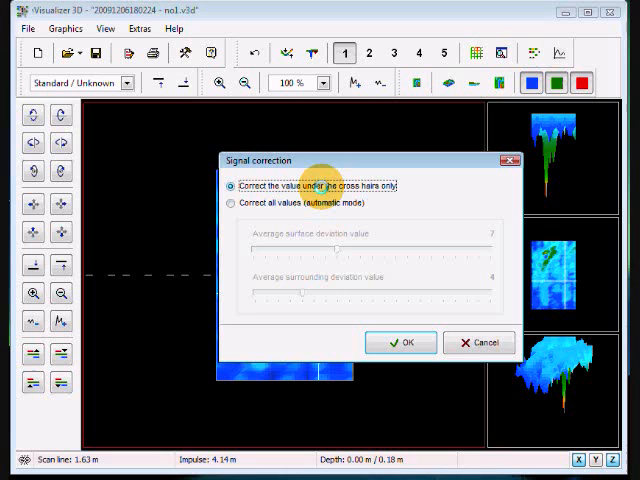
pyautogui.click(231, 203)
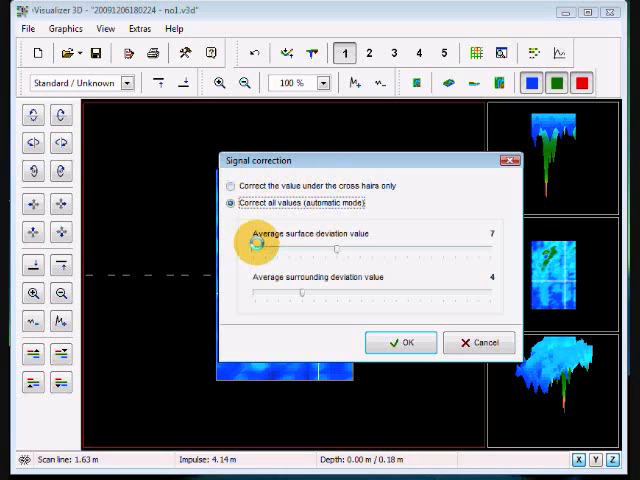
pyautogui.moveTo(486, 343)
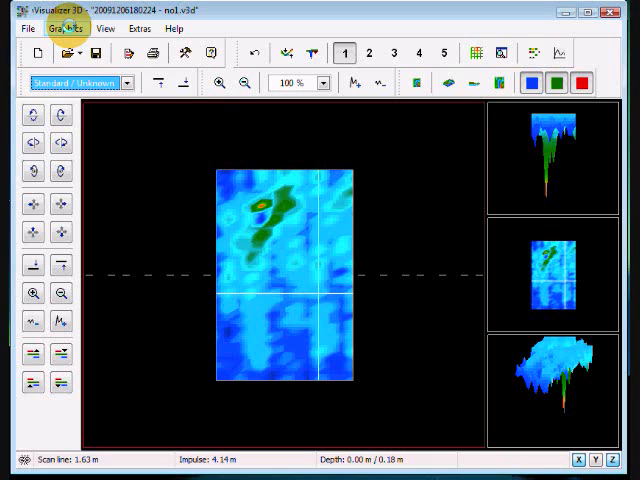
# Show the Characteristics from the Graphics menu: 10 × 6.5 m field, standard soil
pyautogui.click(63, 28)
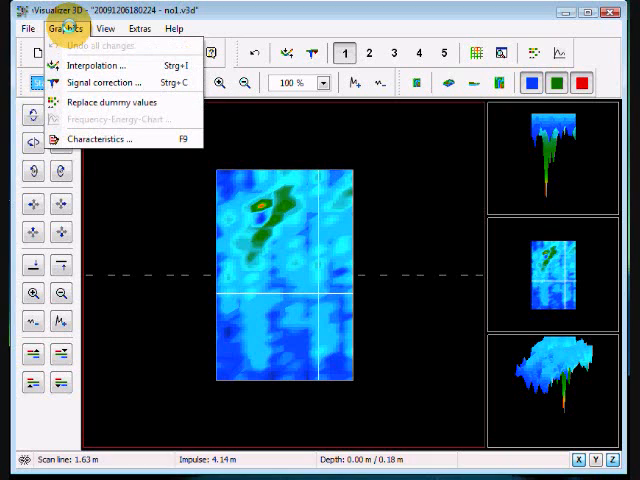
pyautogui.moveTo(99, 139)
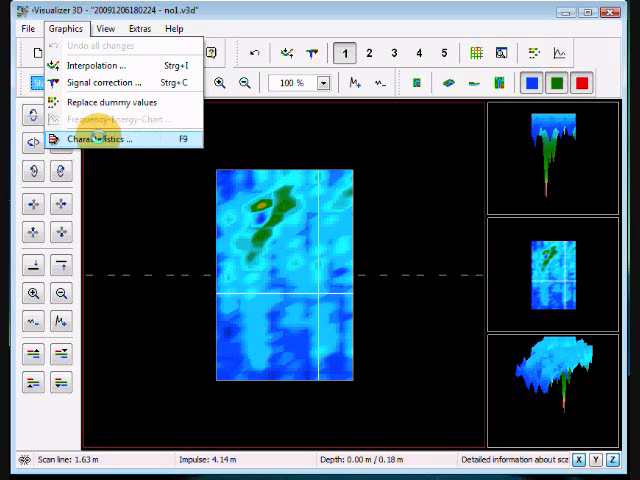
pyautogui.click(100, 138)
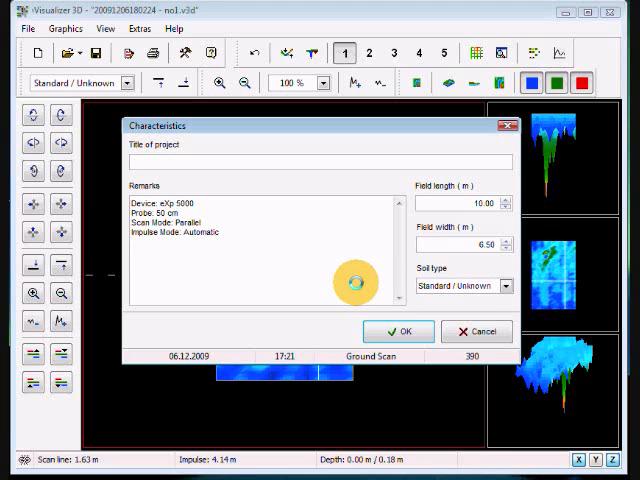
pyautogui.moveTo(478, 331)
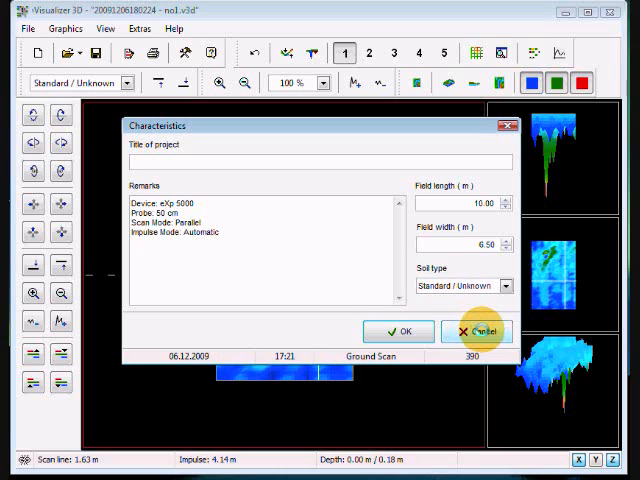
# Cancel Characteristics and move the crosshairs to the green anomaly at scan line 4.33 m
pyautogui.click(484, 331)
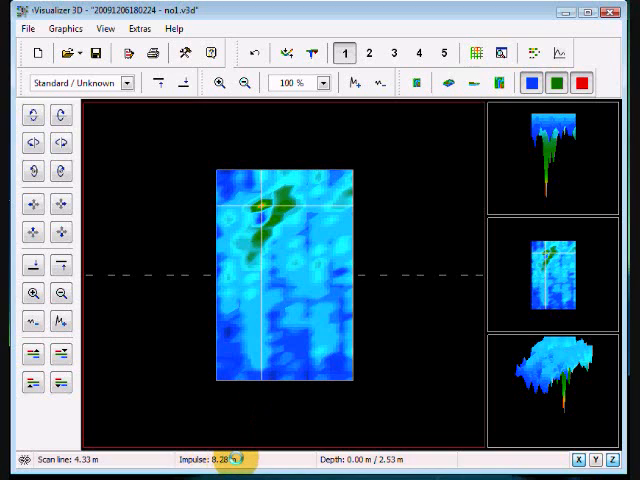
pyautogui.click(264, 374)
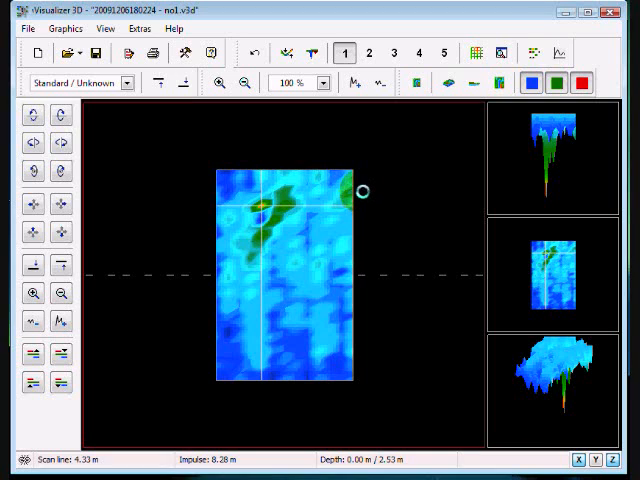
pyautogui.moveTo(345, 157)
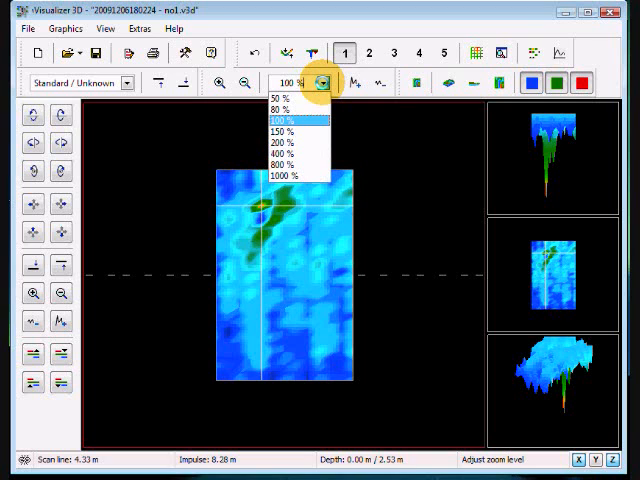
# Check the zoom levels, then flatten and raise the surface relief
pyautogui.click(287, 135)
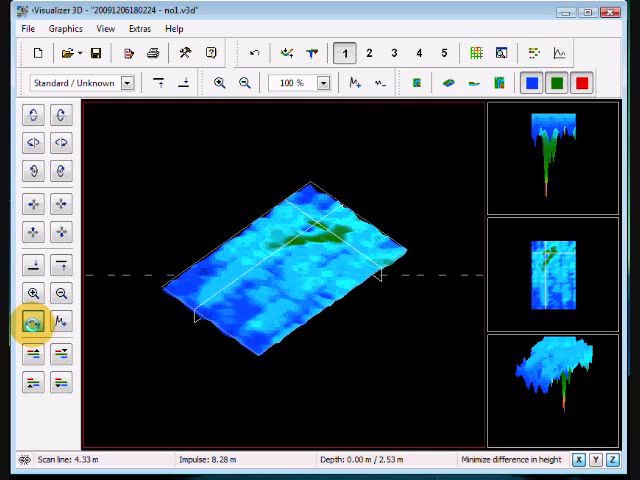
pyautogui.click(58, 322)
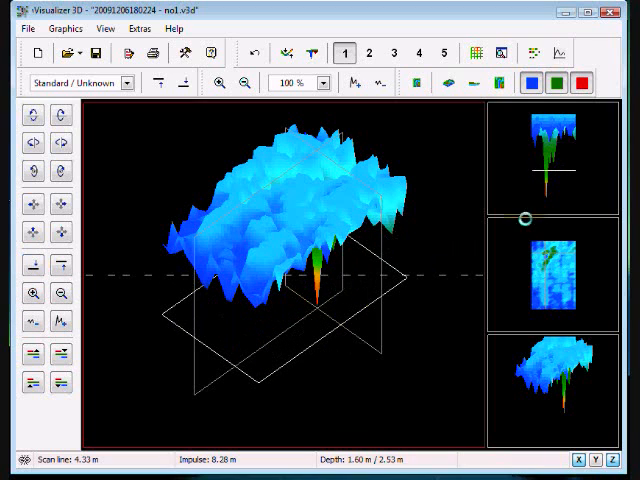
pyautogui.click(61, 265)
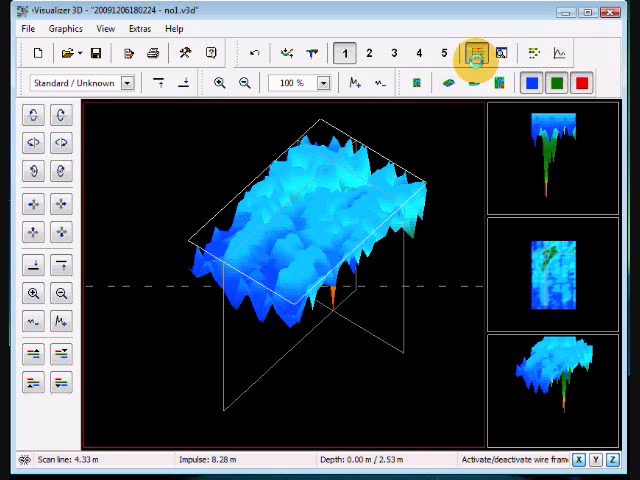
pyautogui.click(472, 53)
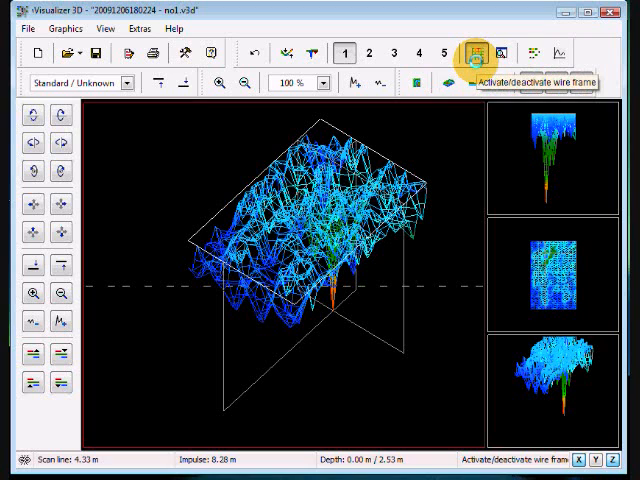
pyautogui.click(414, 51)
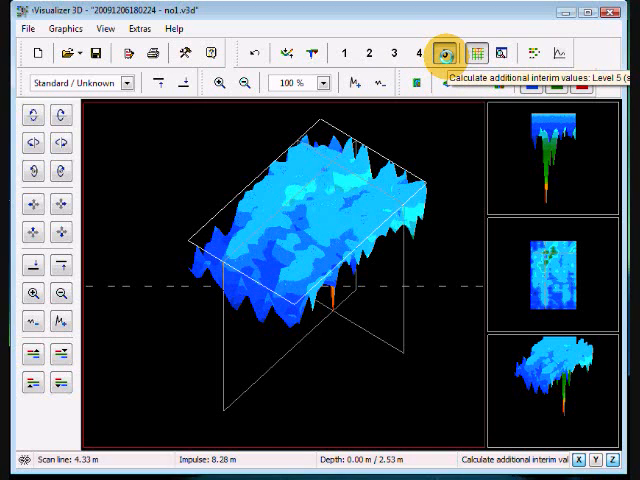
pyautogui.click(346, 54)
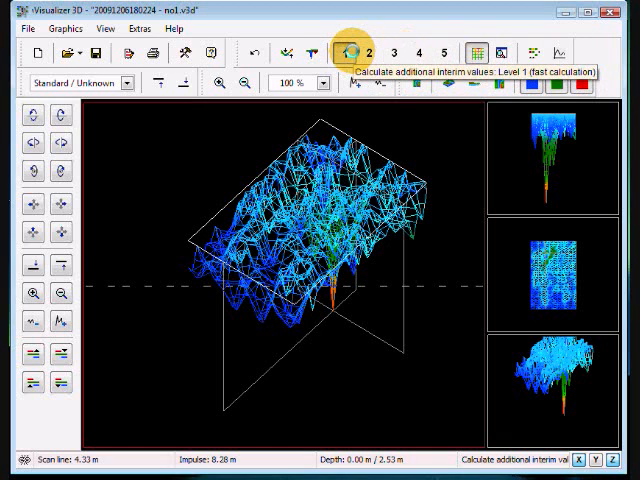
pyautogui.click(441, 51)
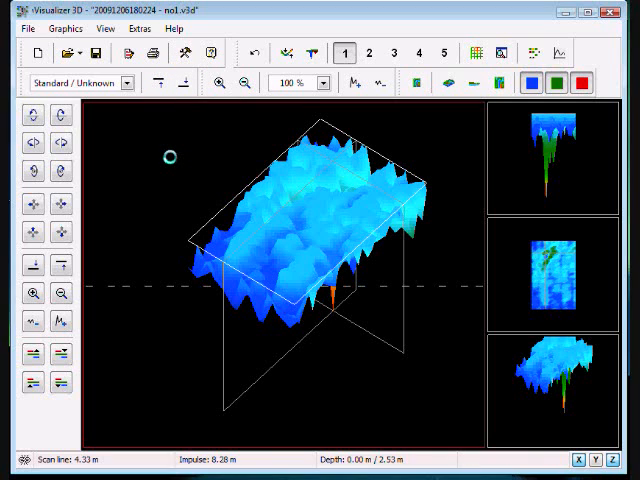
pyautogui.click(495, 83)
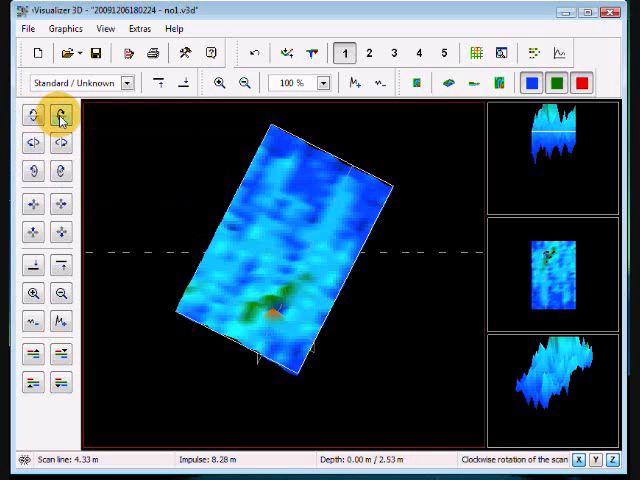
# Rotate the inverted scan surface on screen into a tilted relief
pyautogui.click(32, 113)
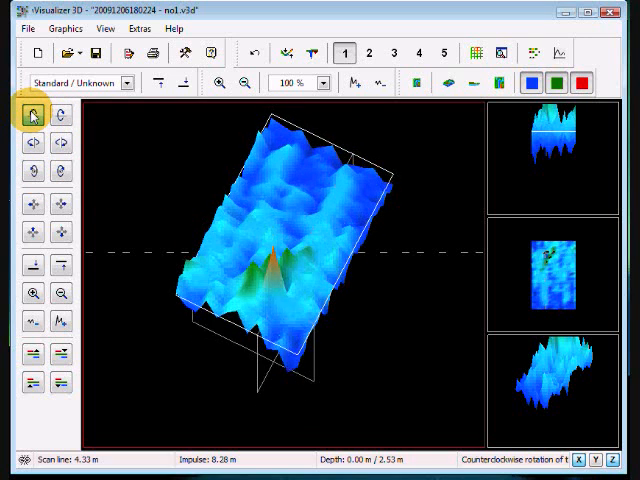